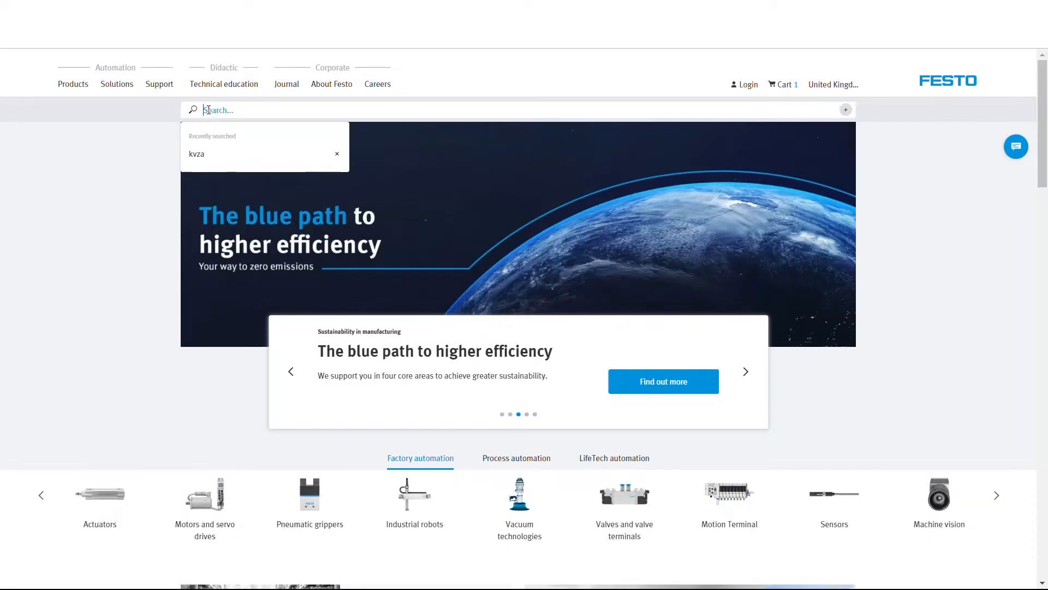
Search for KVZB and open the Ball valve actuator unit KVZB- product page
{"action": "type", "text": "KVZB"}
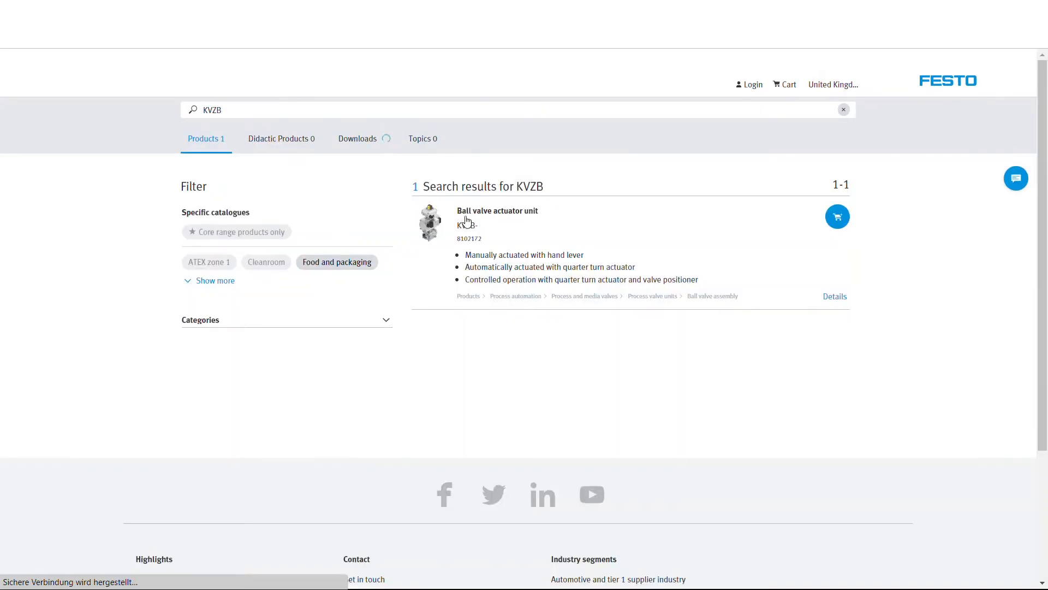
{"action": "left_click", "coordinate": [497, 211]}
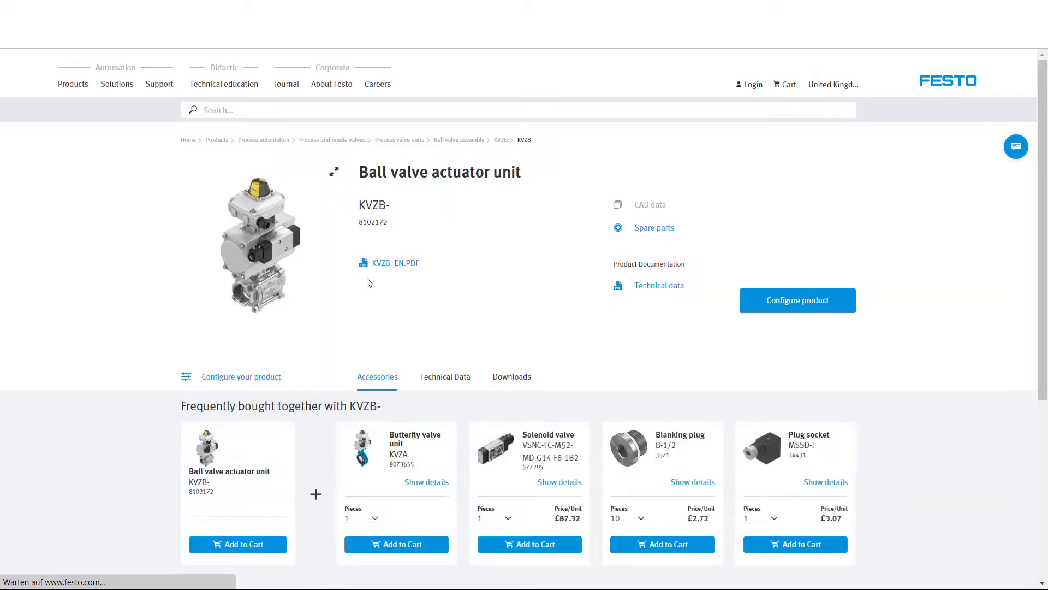
Start the KVZB configurator and set Actuation to Automated
{"action": "left_click", "coordinate": [796, 300]}
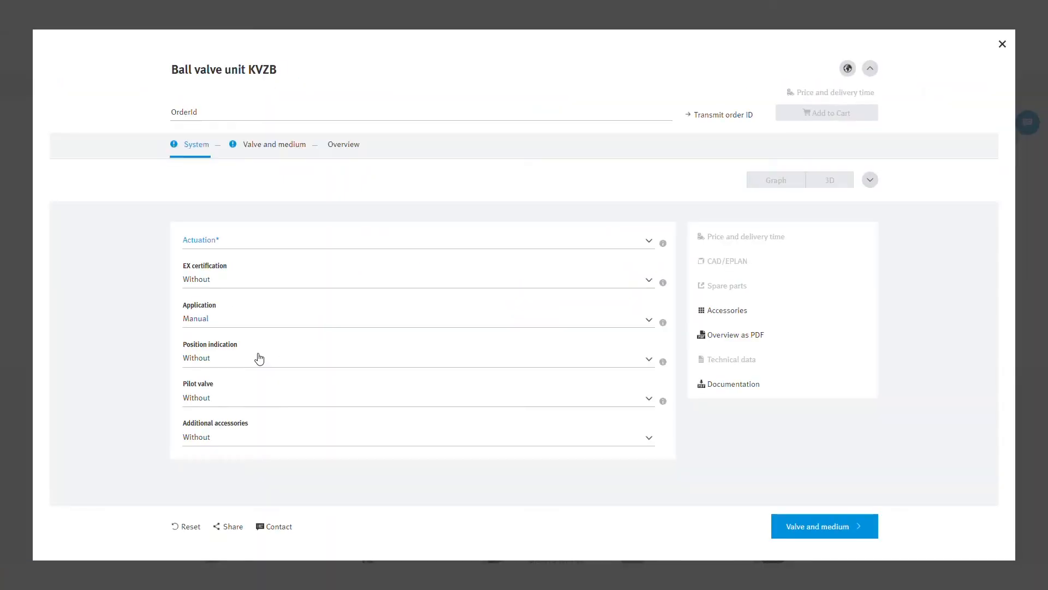
{"action": "mouse_move", "coordinate": [260, 358]}
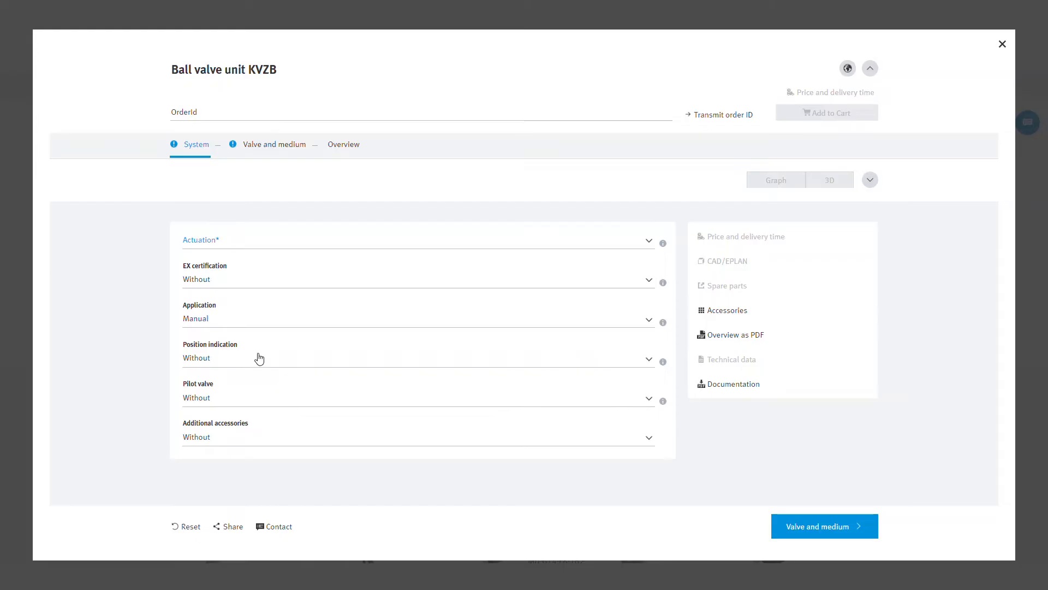
{"action": "mouse_move", "coordinate": [262, 242]}
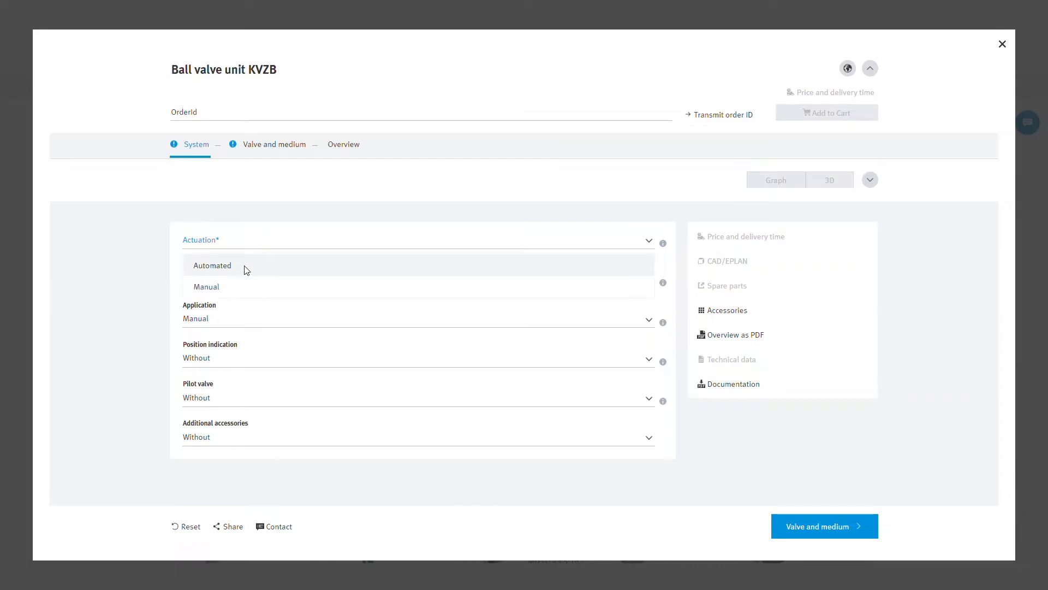
{"action": "left_click", "coordinate": [212, 265]}
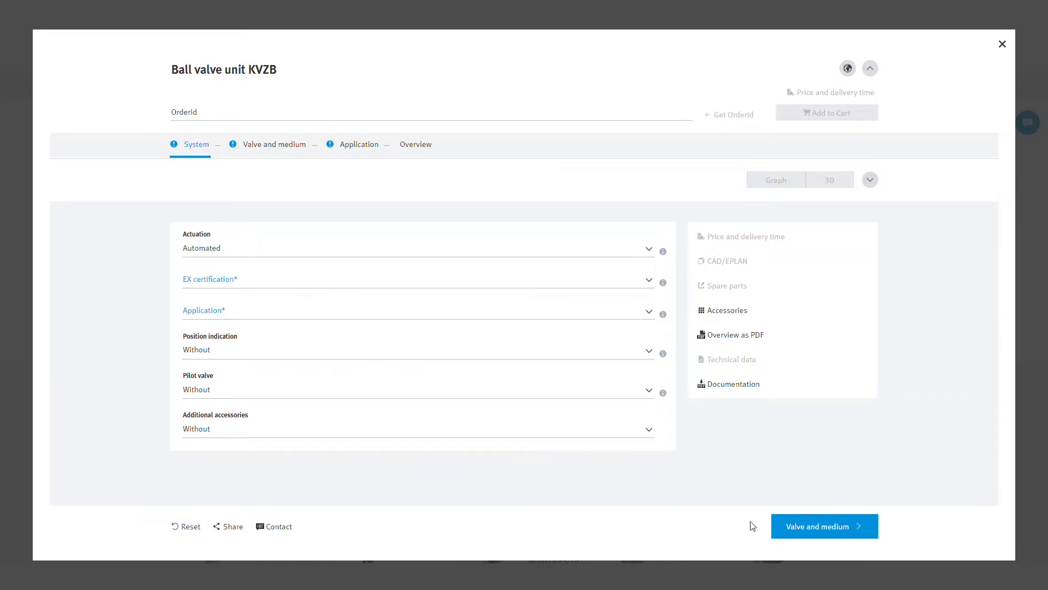
{"action": "mouse_move", "coordinate": [825, 542]}
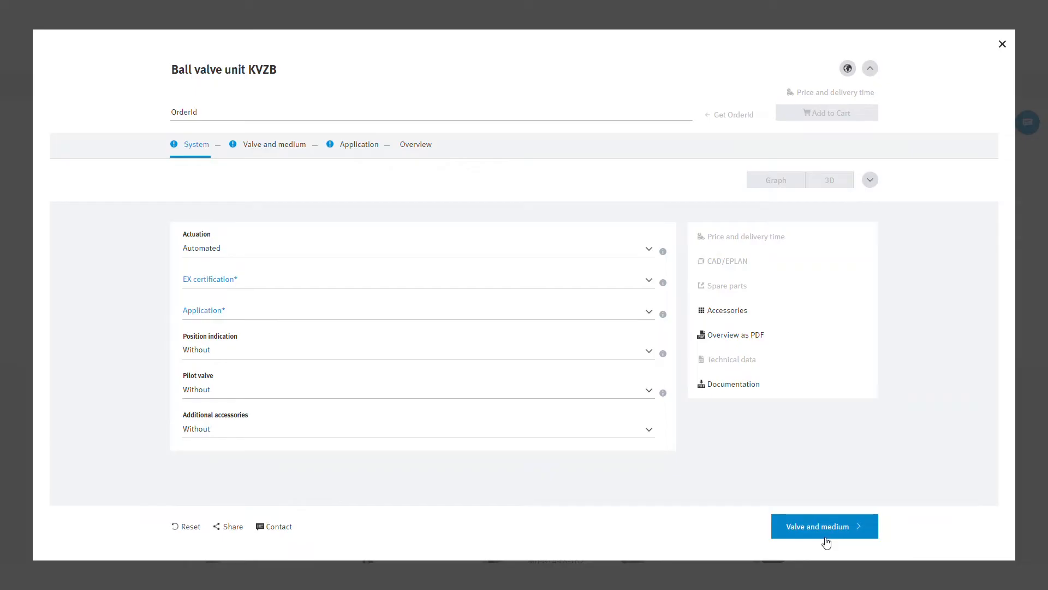
Set a welded-end connection to DIN EN 12627 in Valve and medium and continue to Application
{"action": "left_click", "coordinate": [824, 525]}
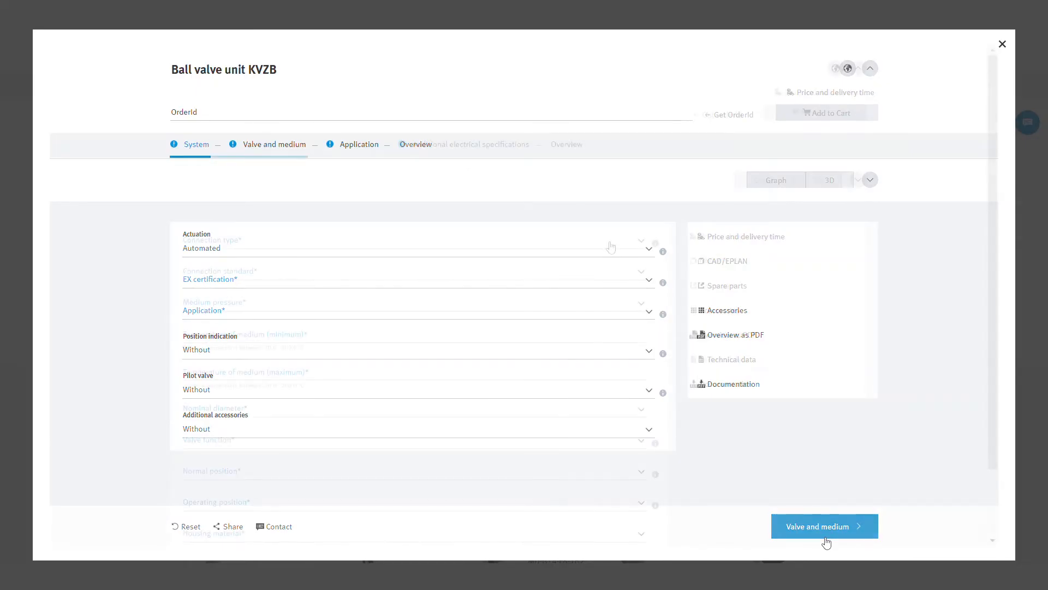
{"action": "left_click", "coordinate": [824, 525]}
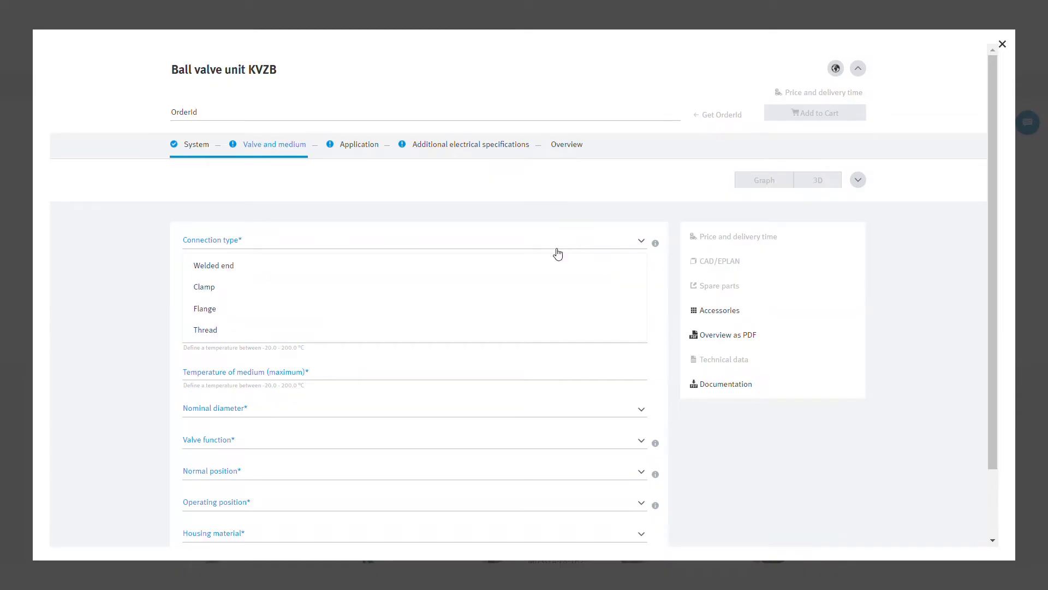
{"action": "mouse_move", "coordinate": [280, 286]}
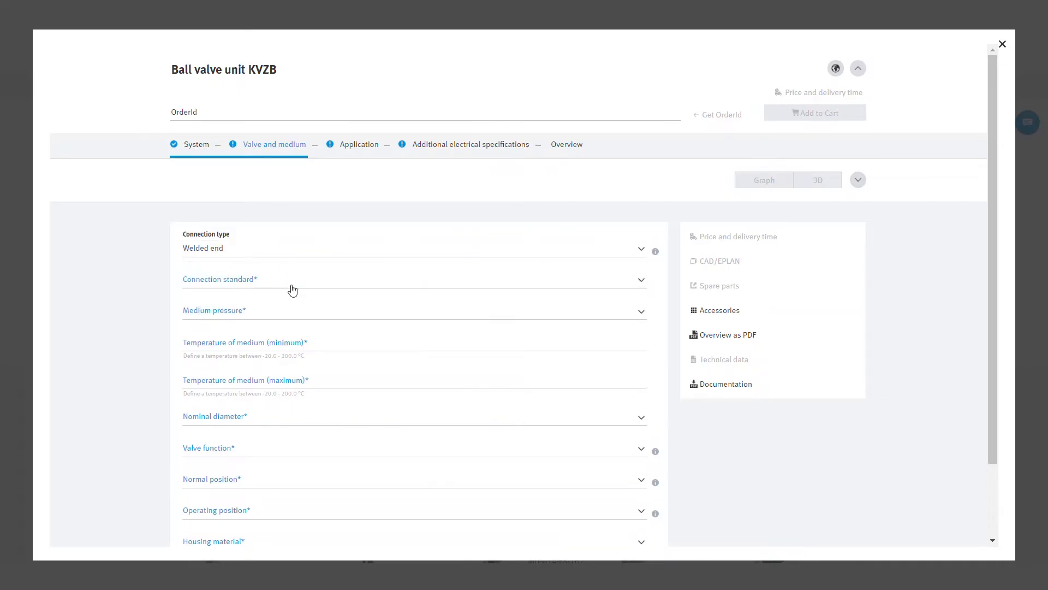
{"action": "left_click", "coordinate": [413, 280]}
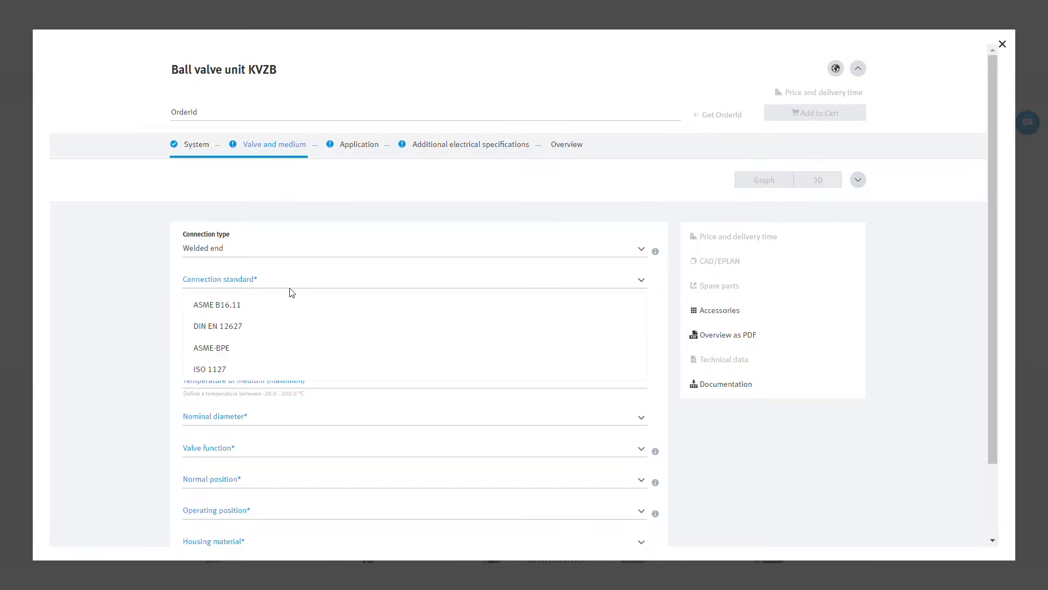
{"action": "left_click", "coordinate": [218, 325]}
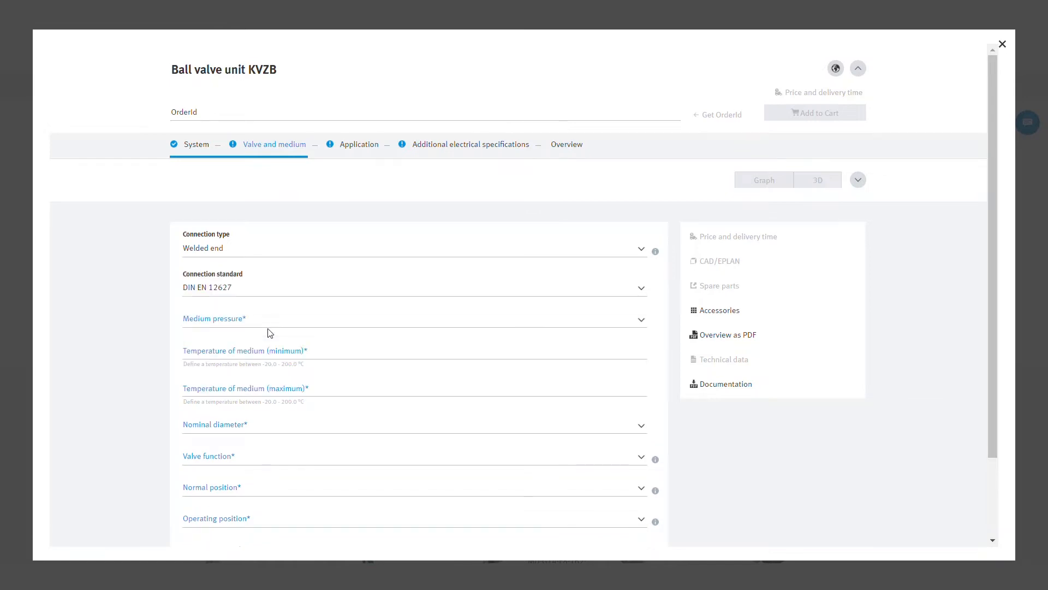
{"action": "scroll", "scroll_direction": "down", "scroll_amount": 3}
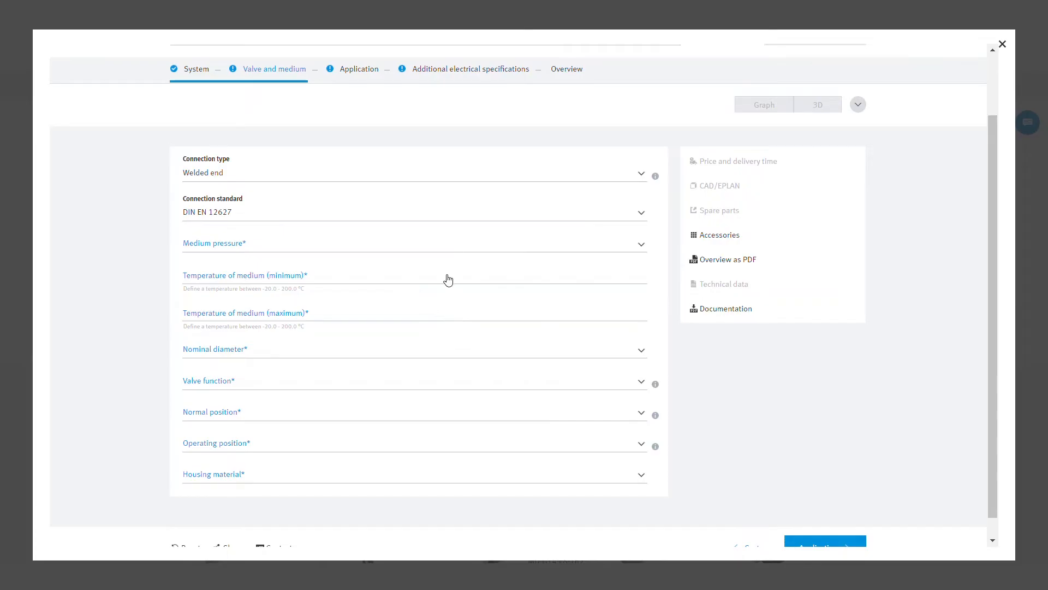
{"action": "mouse_move", "coordinate": [446, 283]}
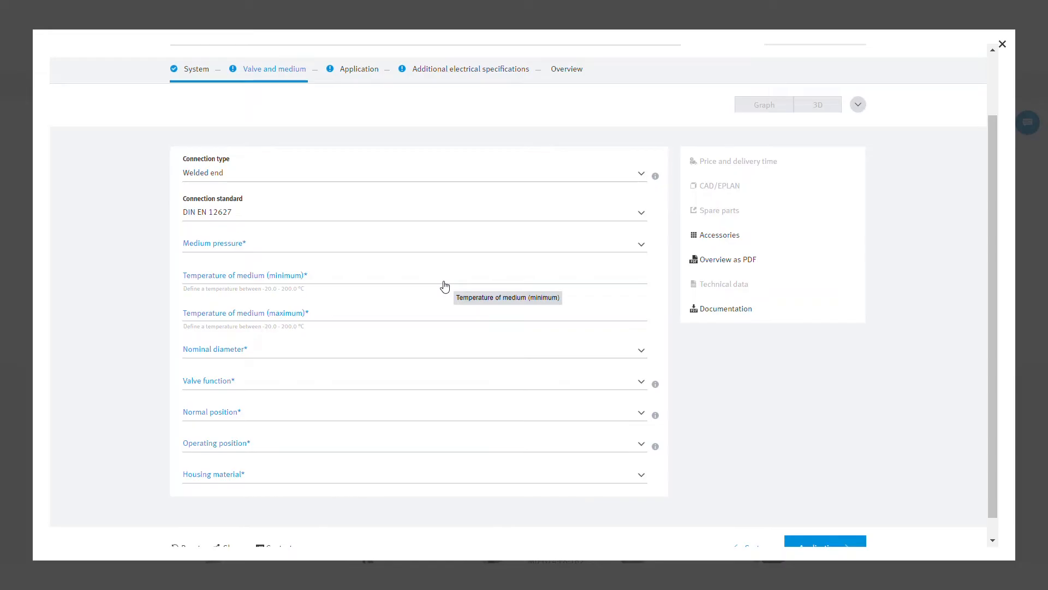
{"action": "mouse_move", "coordinate": [306, 393]}
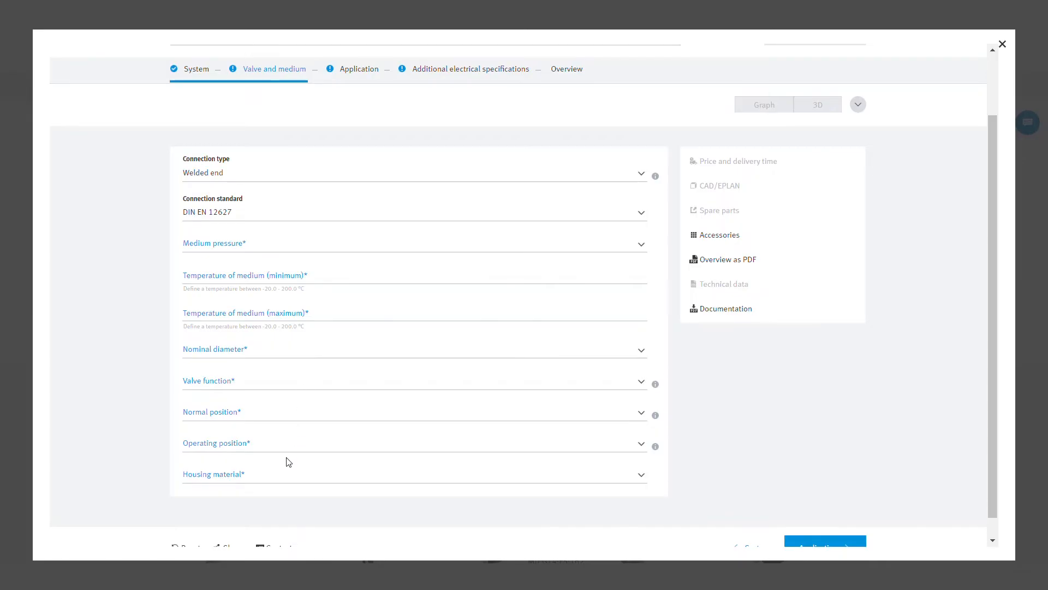
{"action": "left_click", "coordinate": [823, 547]}
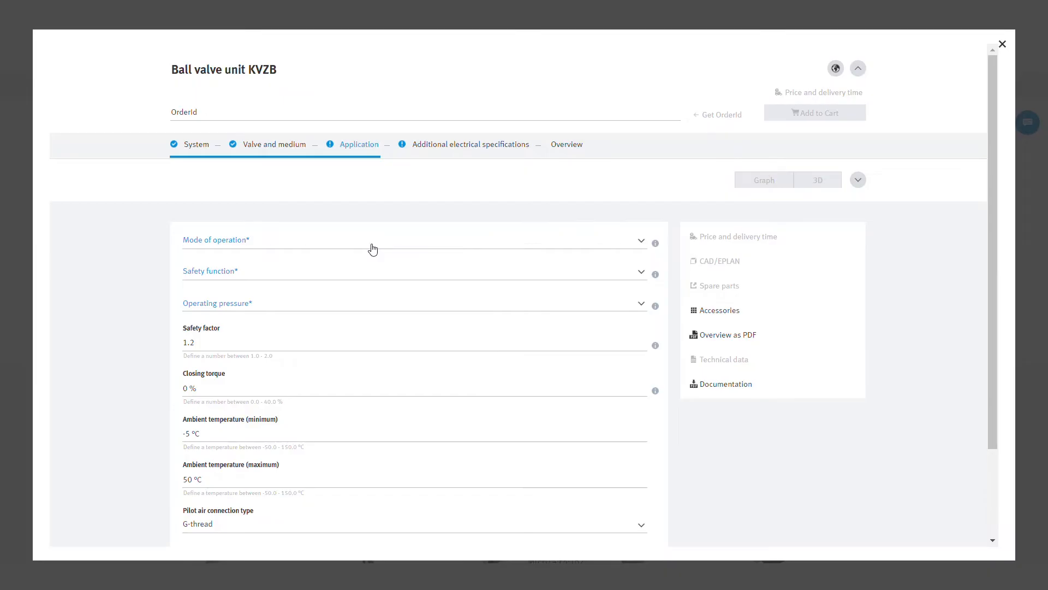
Read the double-acting versus single-acting Mode of operation explanation and close it
{"action": "left_click", "coordinate": [413, 239]}
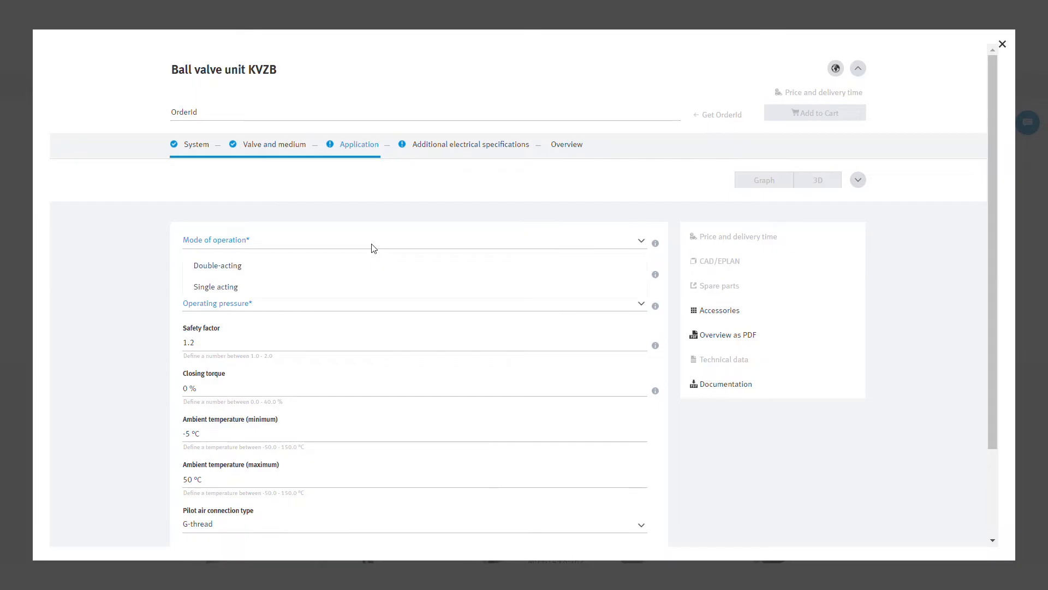
{"action": "mouse_move", "coordinate": [656, 240]}
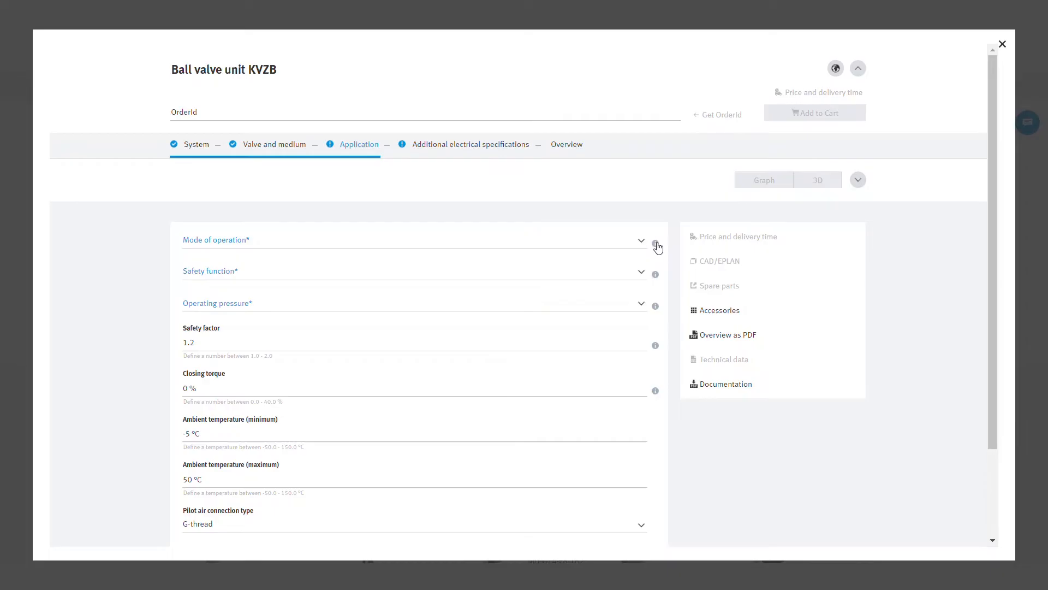
{"action": "left_click", "coordinate": [655, 244]}
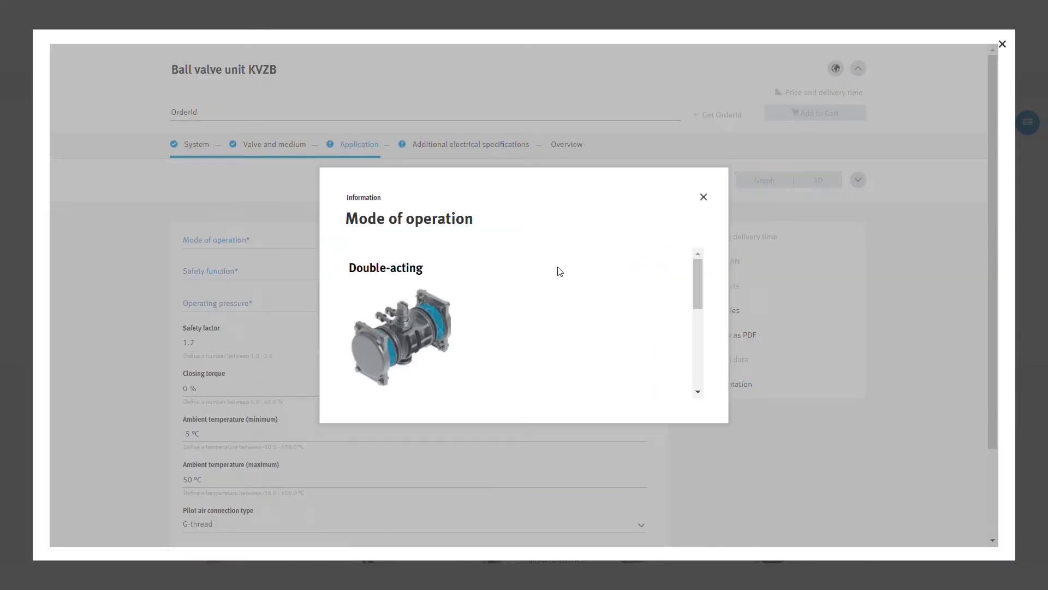
{"action": "scroll", "scroll_direction": "down", "scroll_amount": 3}
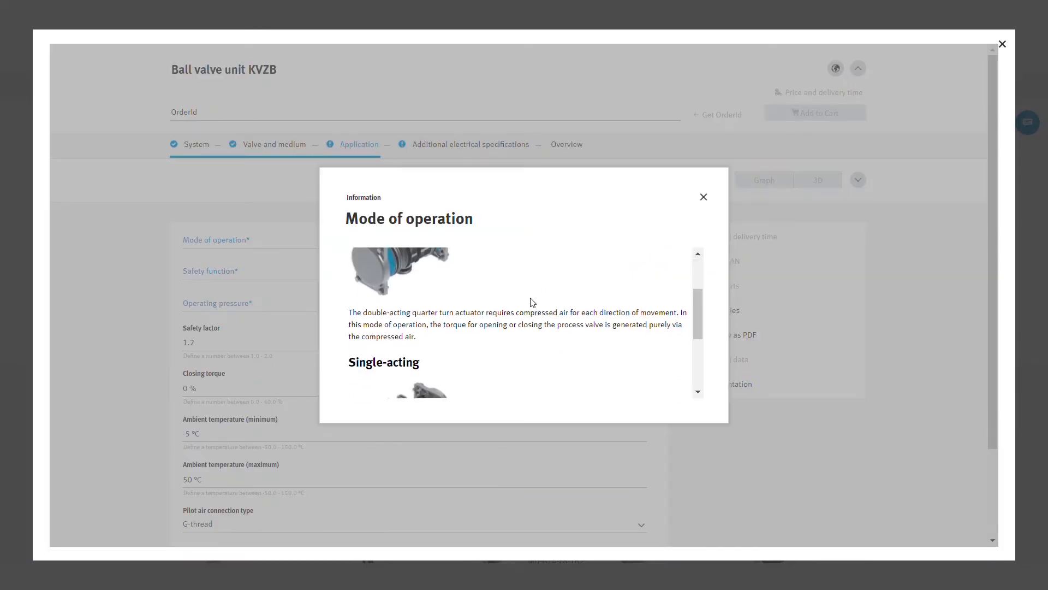
{"action": "scroll", "scroll_direction": "down", "scroll_amount": 3}
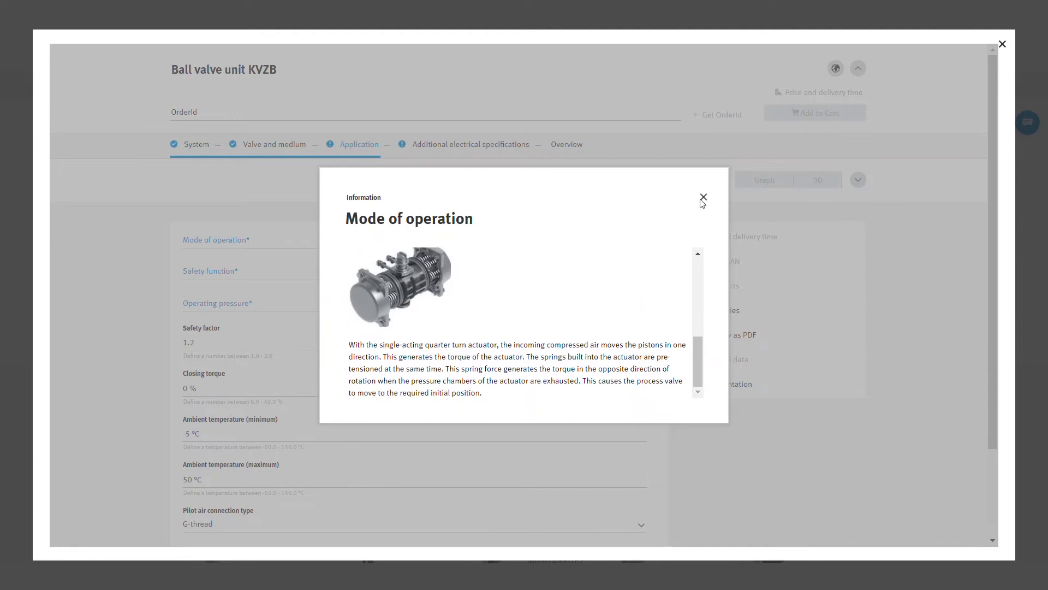
{"action": "left_click", "coordinate": [703, 197]}
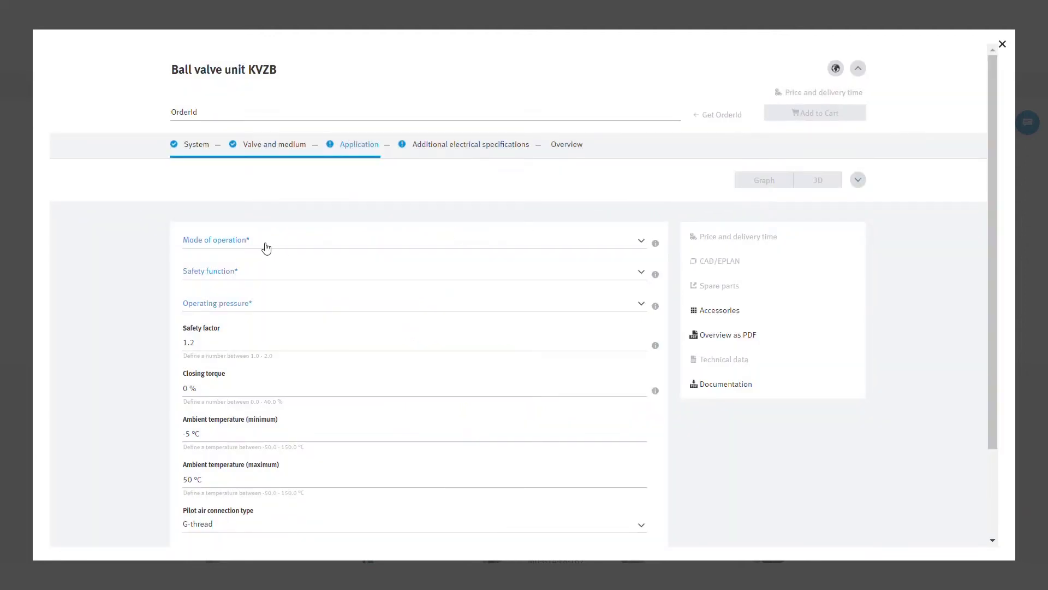
Set Double-acting mode with Back to normal position as safety function
{"action": "left_click", "coordinate": [414, 241]}
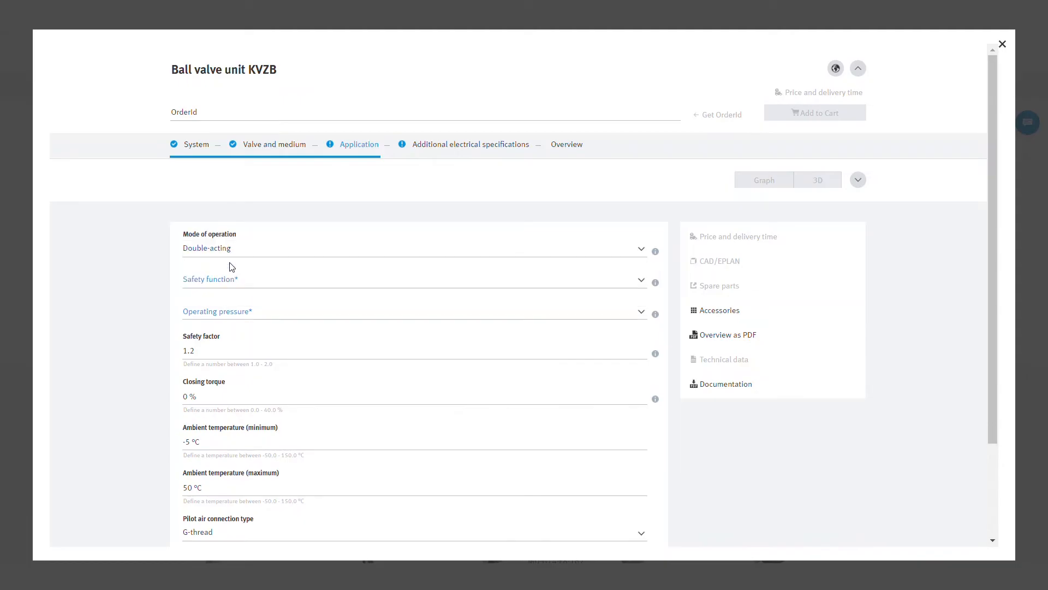
{"action": "left_click", "coordinate": [414, 279]}
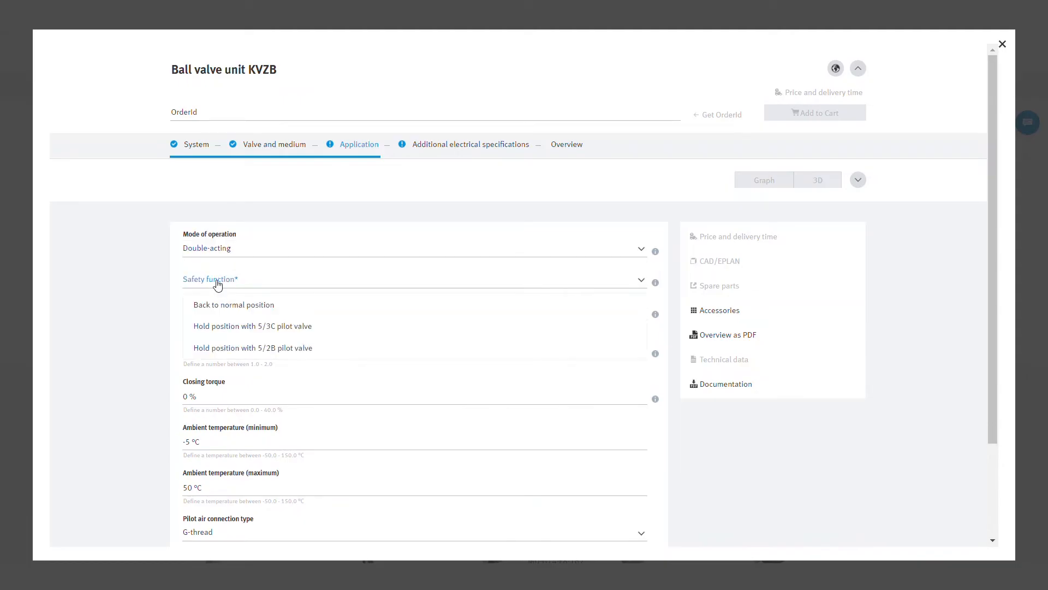
{"action": "left_click", "coordinate": [233, 305]}
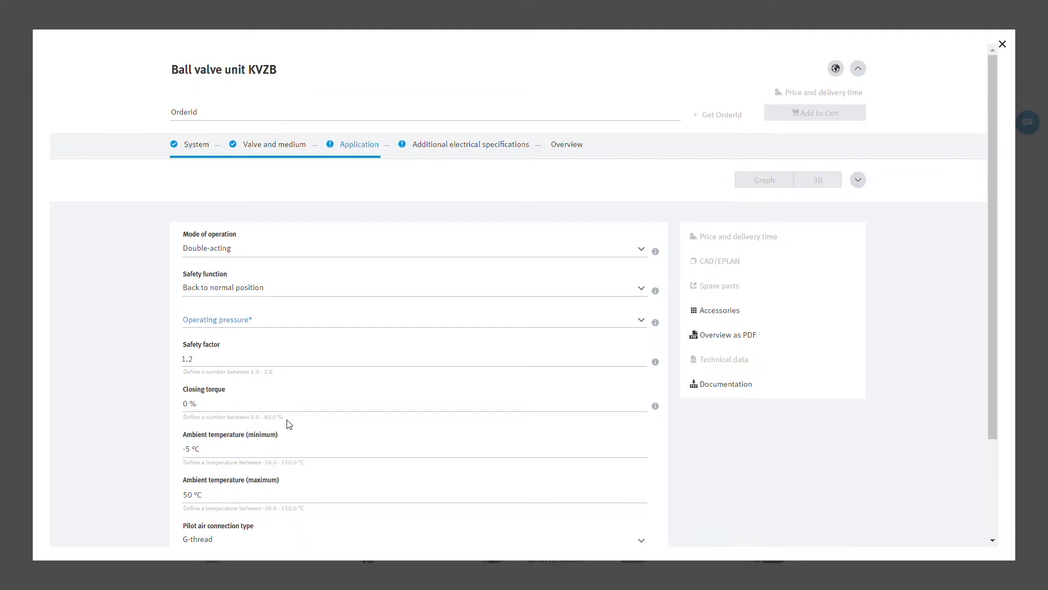
{"action": "scroll", "scroll_direction": "down", "scroll_amount": 3}
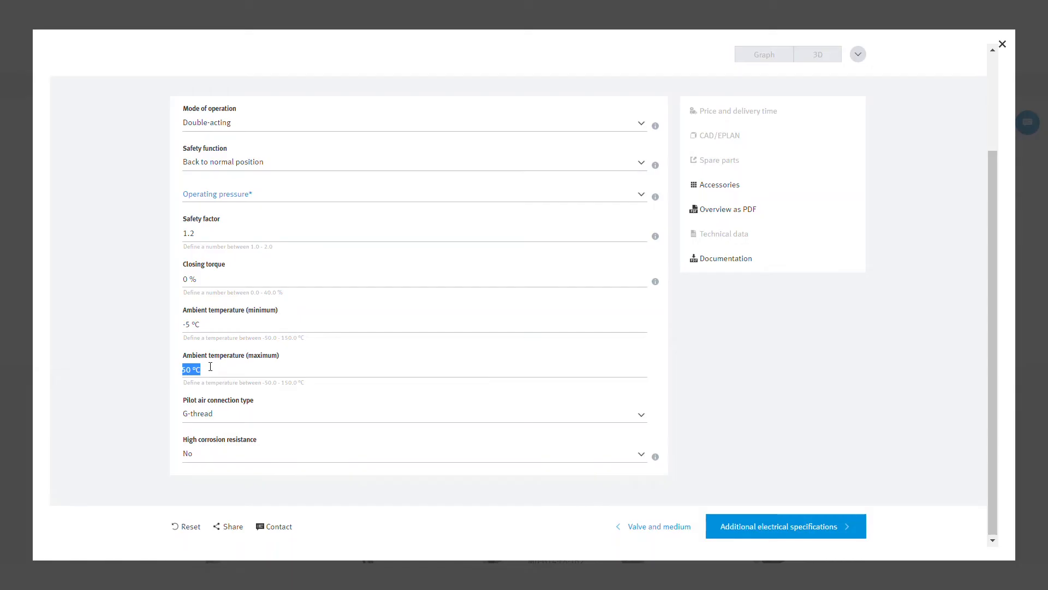
Keep maximum ambient temperature and G-thread pilot air connection, with high corrosion resistance Yes
{"action": "left_click", "coordinate": [415, 414]}
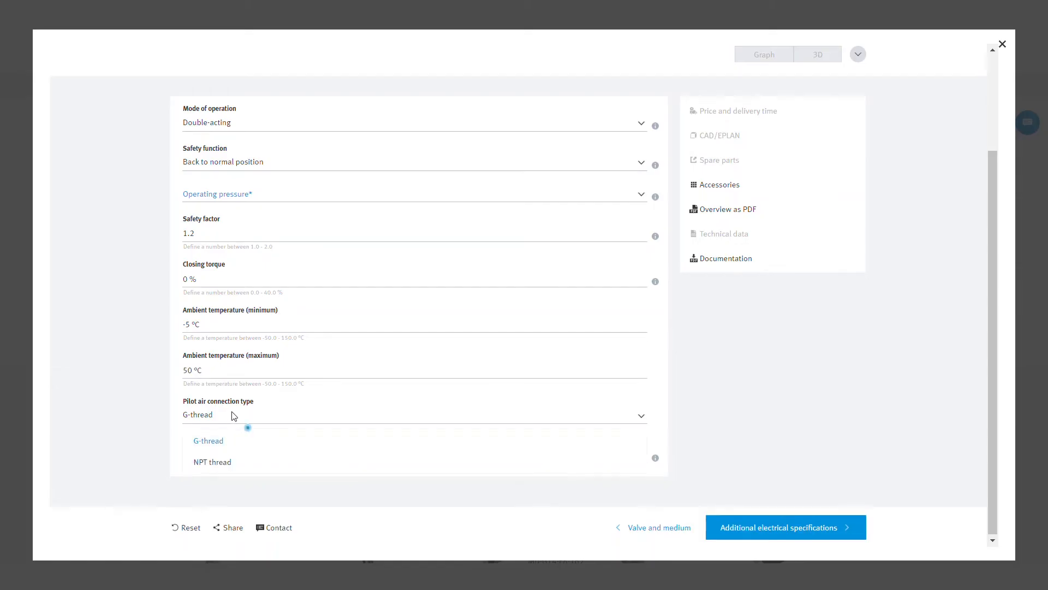
{"action": "left_click", "coordinate": [208, 440]}
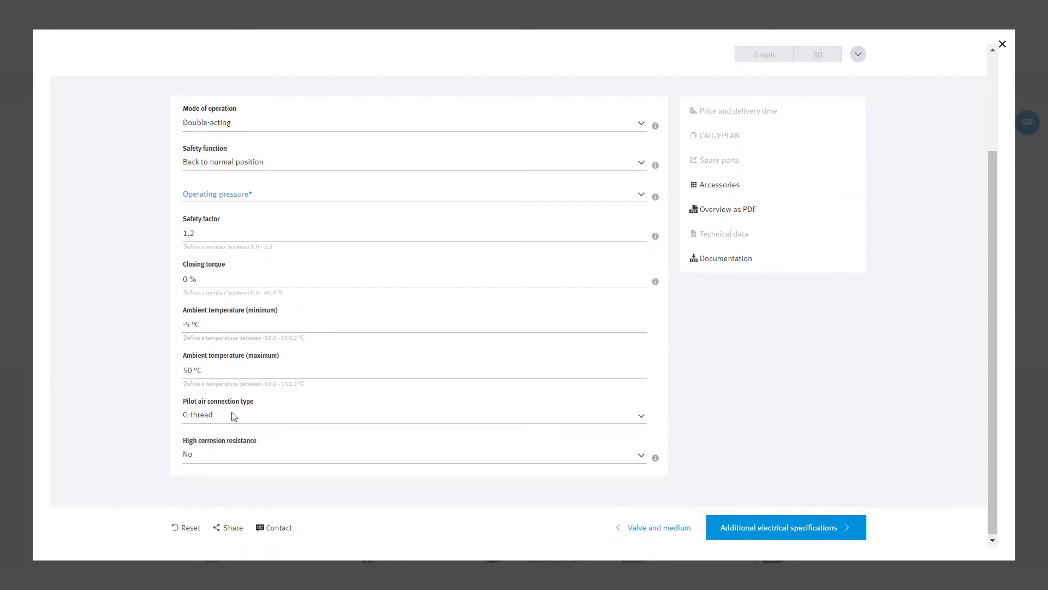
{"action": "left_click", "coordinate": [413, 455]}
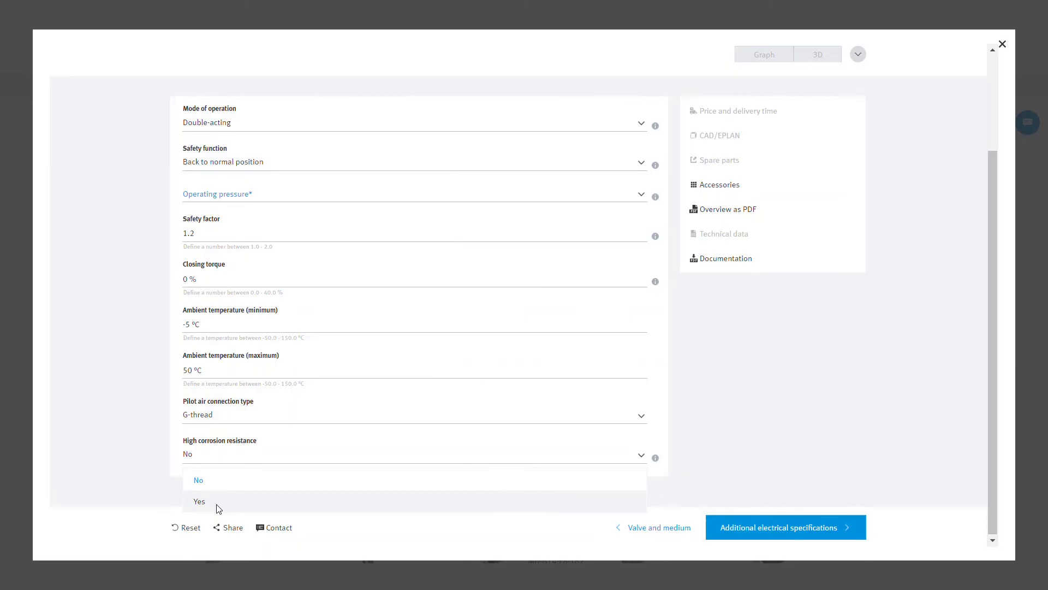
{"action": "left_click", "coordinate": [199, 501]}
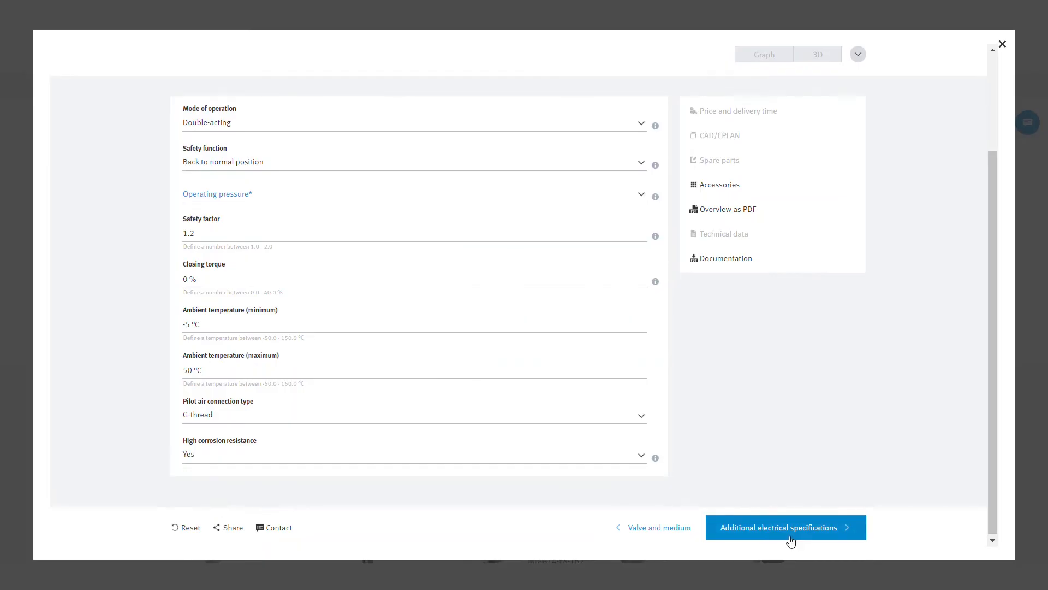
Set the pilot valve nominal operating voltage to 24 V DC in Additional electrical specifications
{"action": "left_click", "coordinate": [785, 527]}
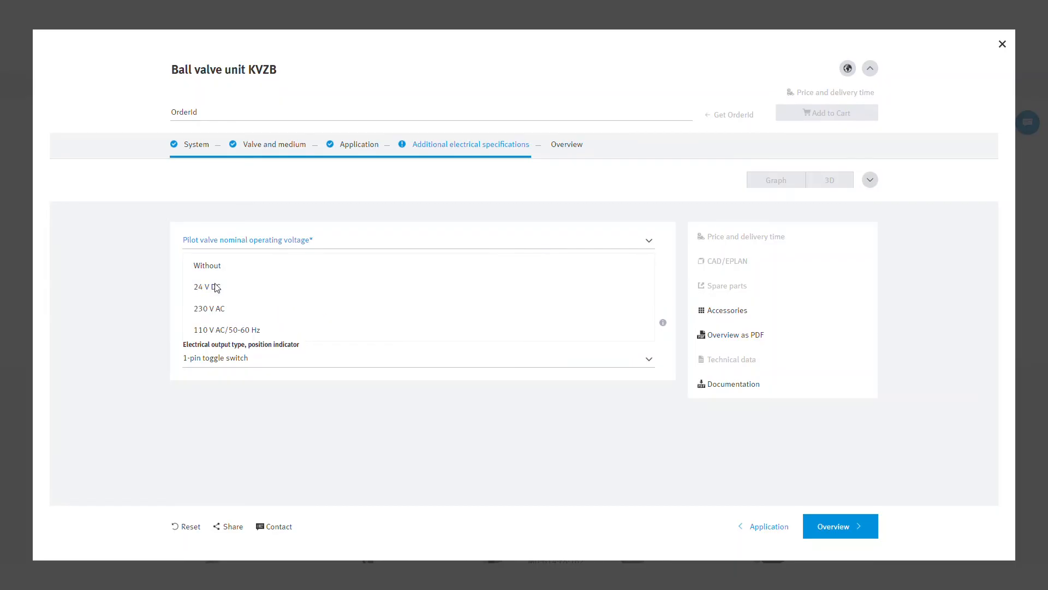
{"action": "left_click", "coordinate": [203, 286]}
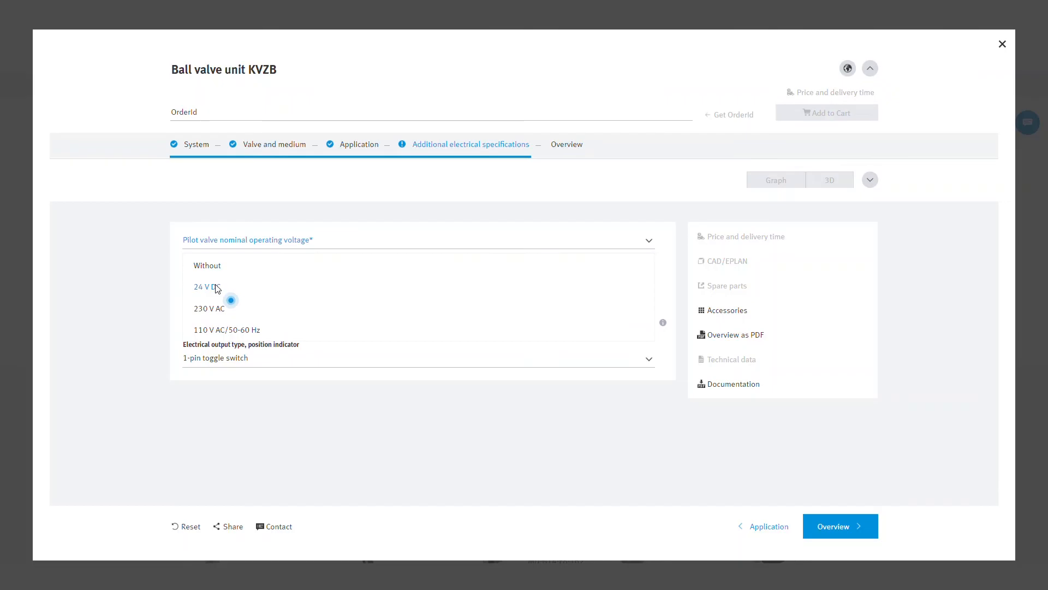
{"action": "left_click", "coordinate": [203, 286]}
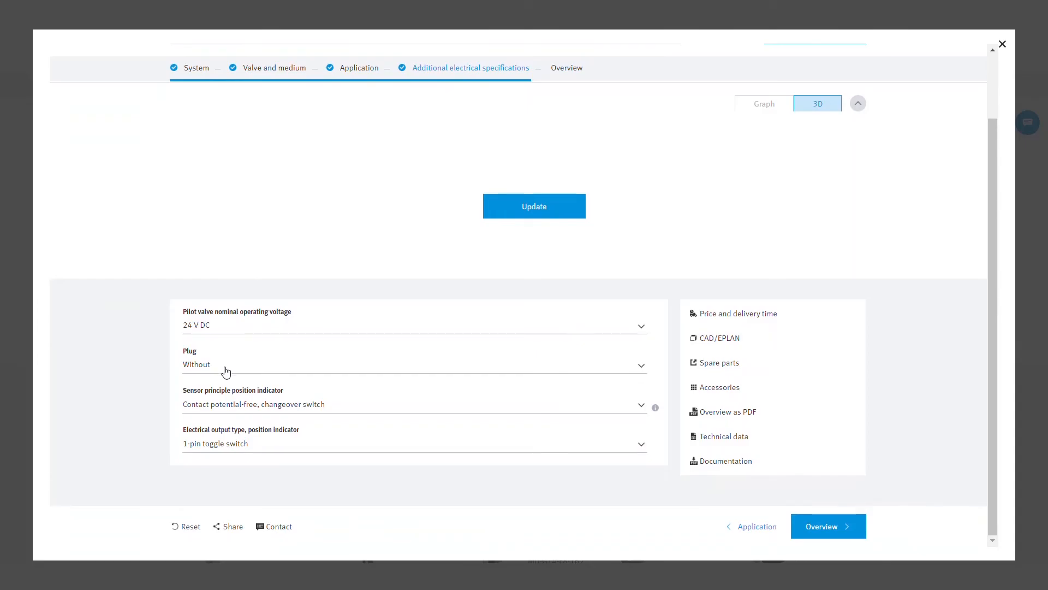
{"action": "mouse_move", "coordinate": [248, 419]}
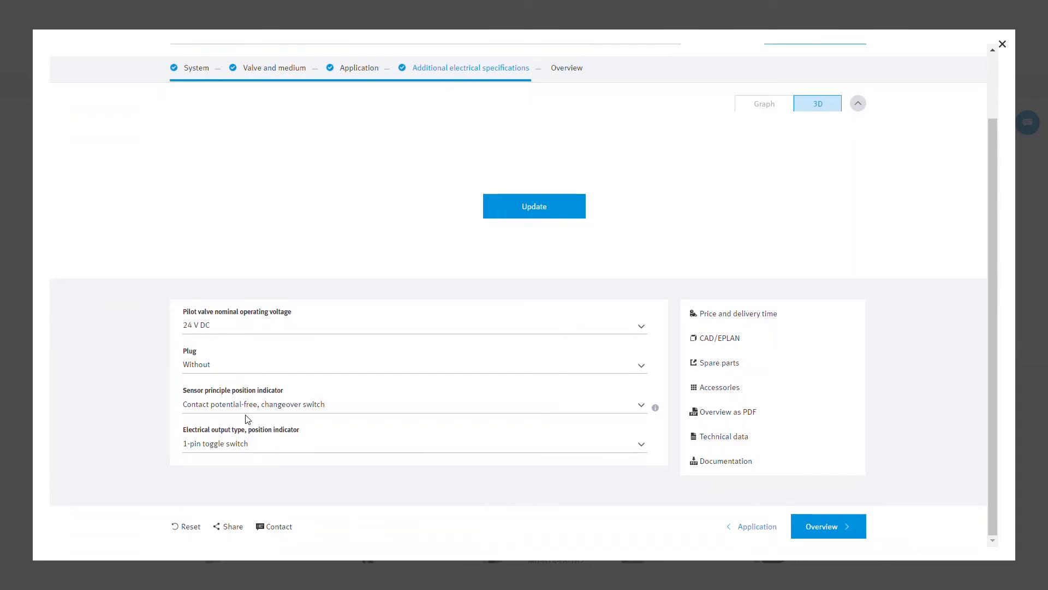
{"action": "mouse_move", "coordinate": [268, 440]}
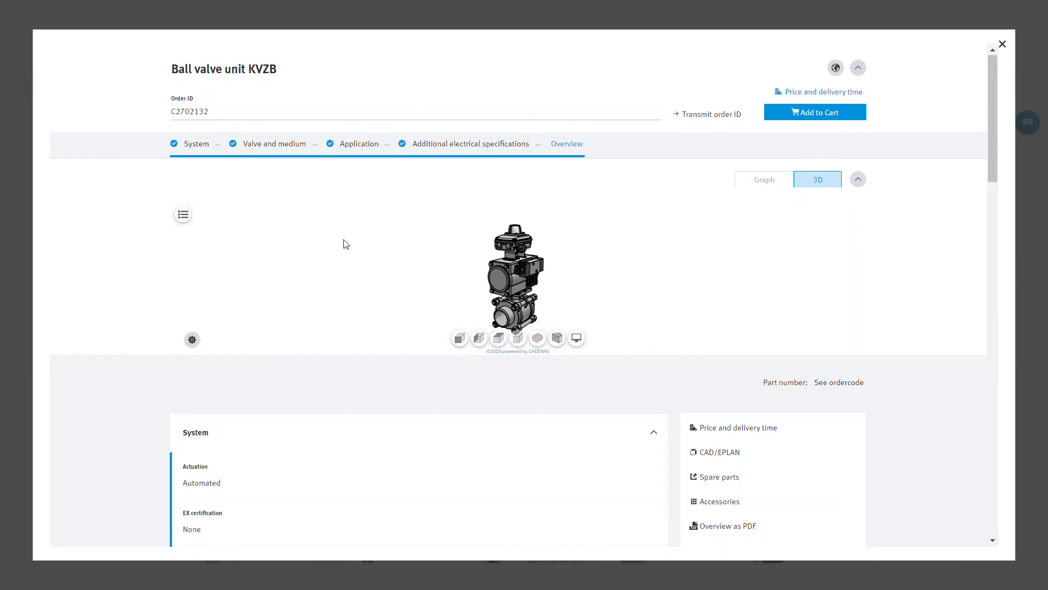
{"action": "scroll", "scroll_direction": "down", "scroll_amount": 3}
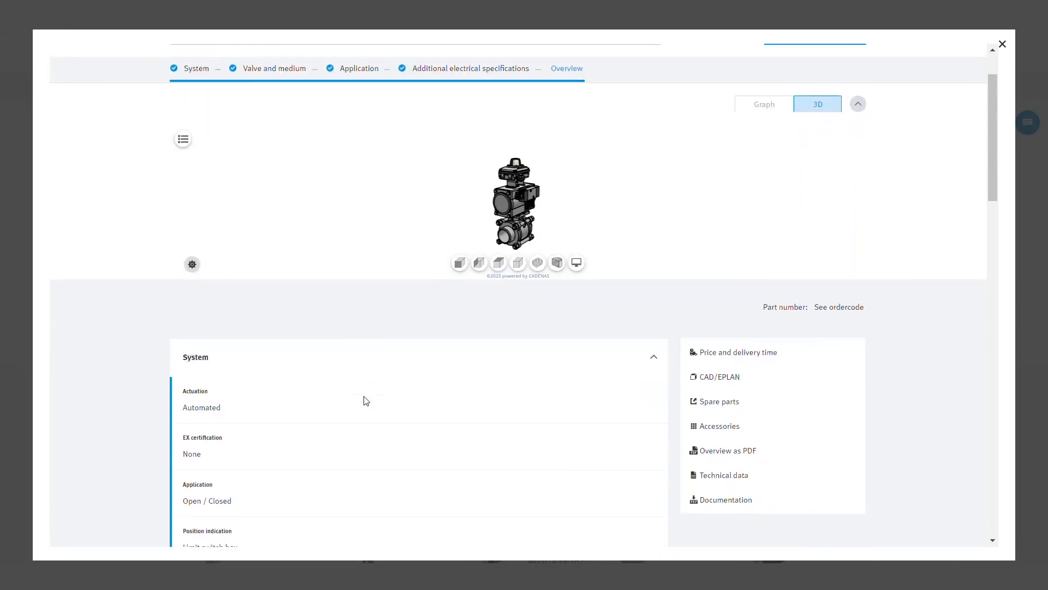
{"action": "scroll", "scroll_direction": "down", "scroll_amount": 3}
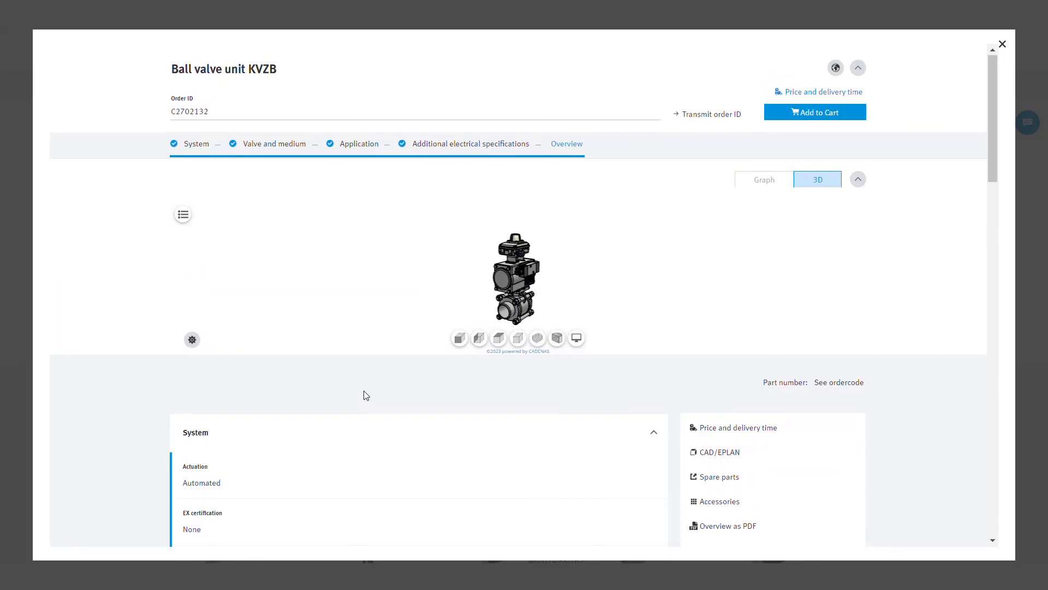
{"action": "mouse_move", "coordinate": [229, 188]}
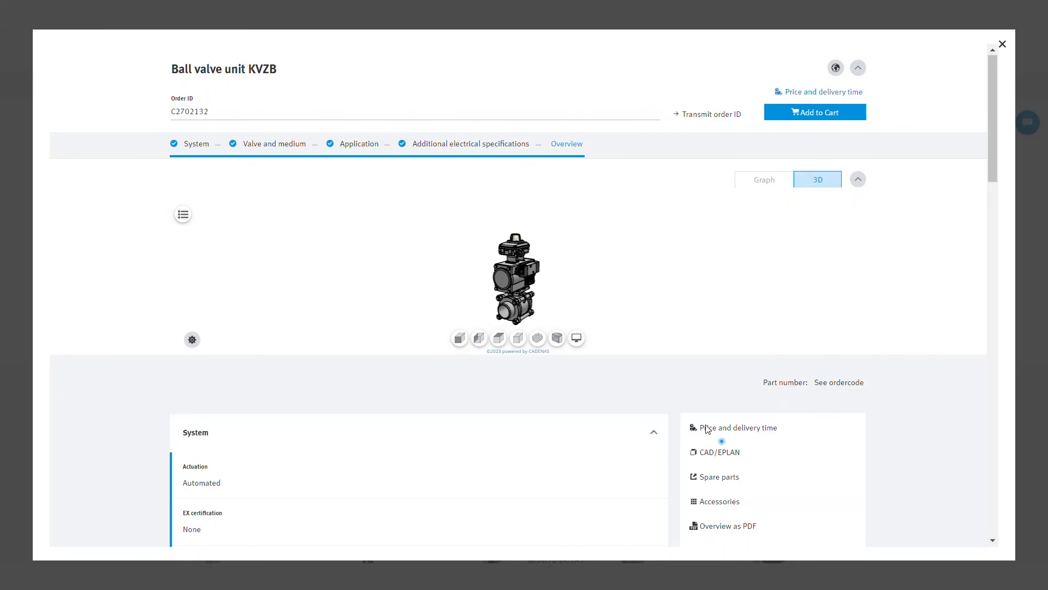
{"action": "mouse_move", "coordinate": [719, 466]}
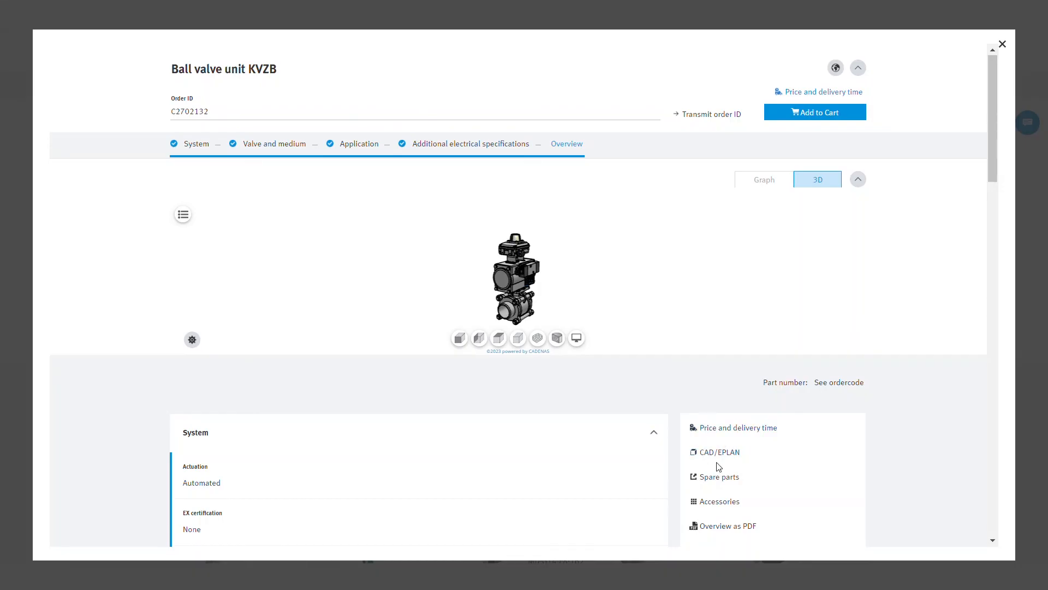
{"action": "scroll", "scroll_direction": "down", "scroll_amount": 3}
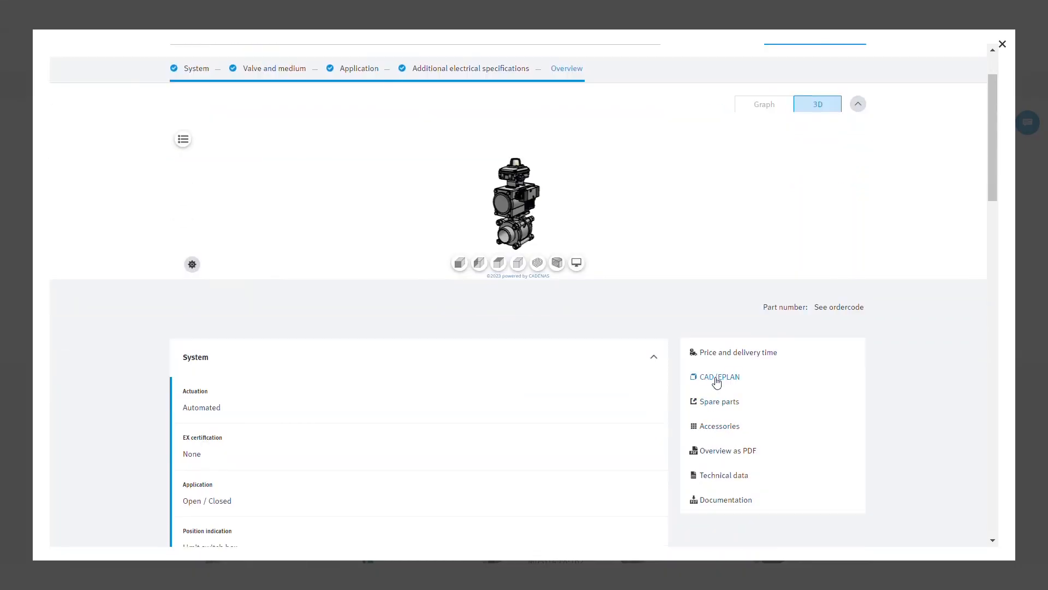